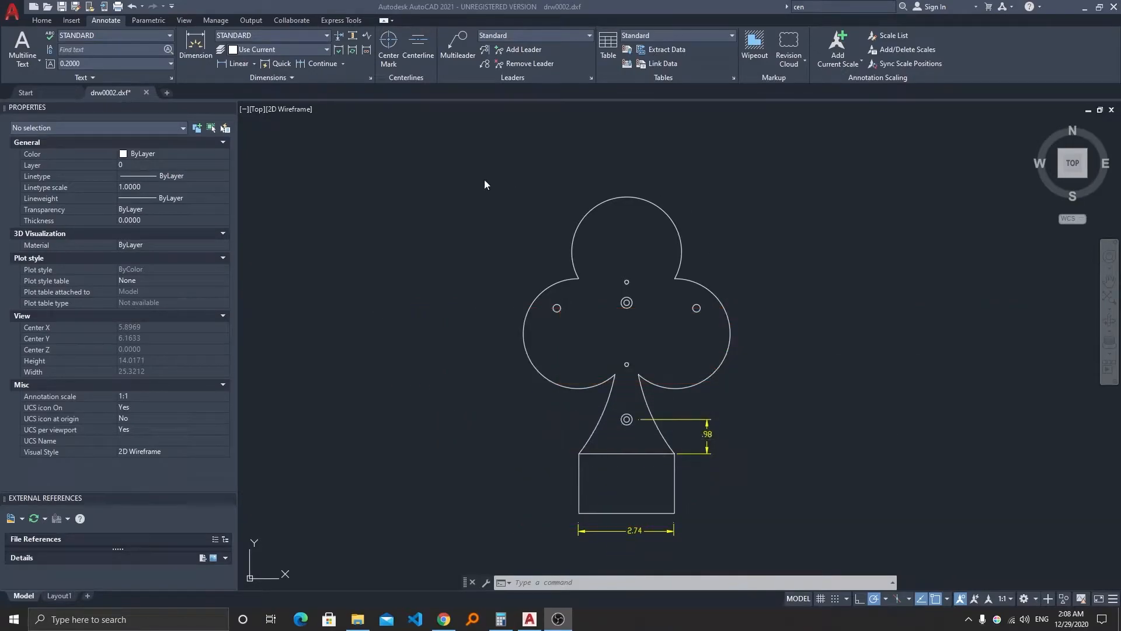
mouse_move(456, 206)
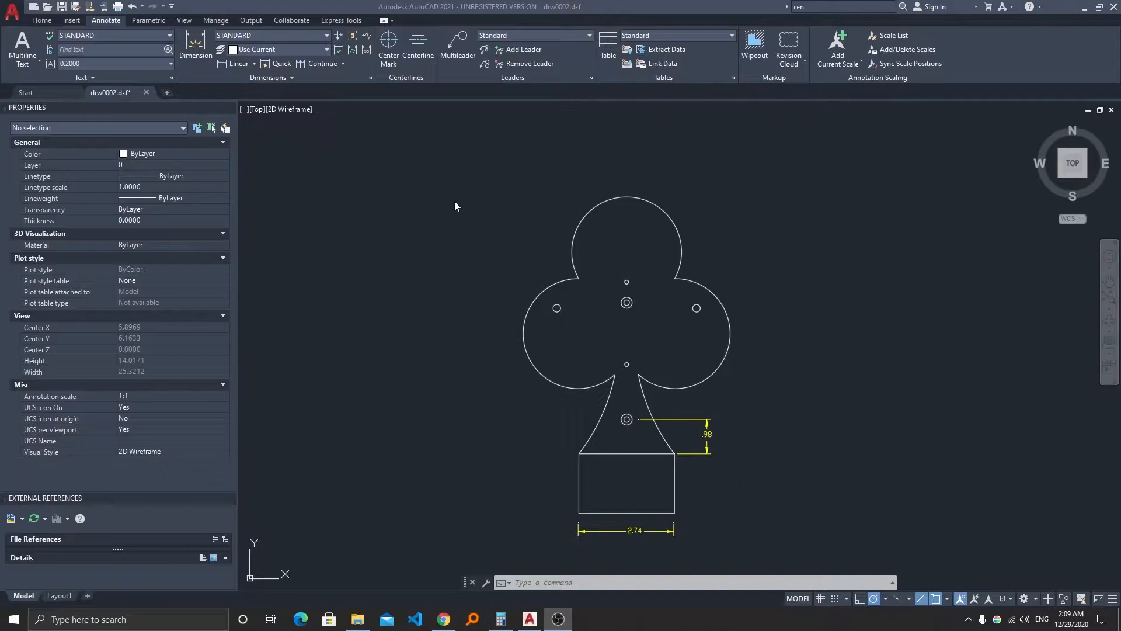
mouse_move(463, 216)
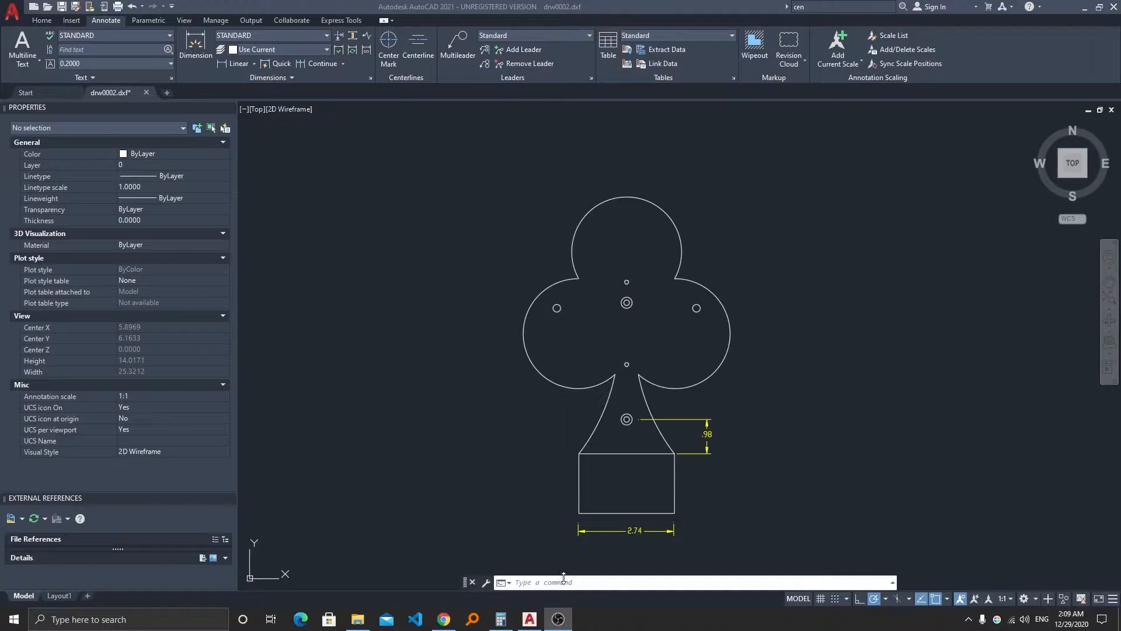
Step: Start the CENTERLINE command from autocomplete and restart it so it awaits a first line
click(565, 582)
text(CENTRELINE)
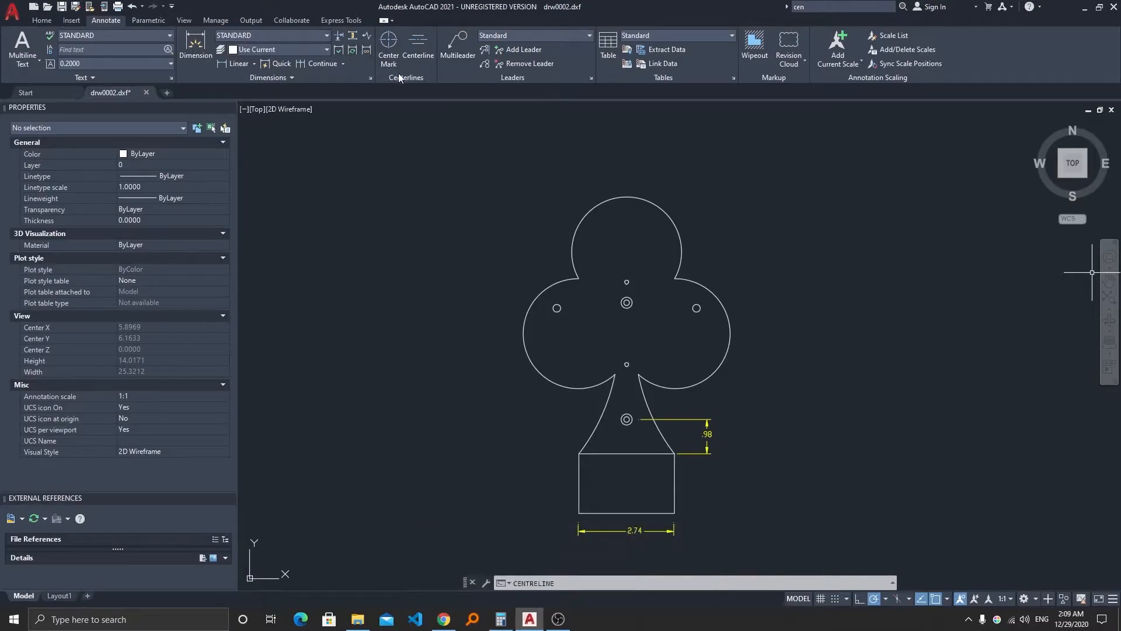
click(420, 43)
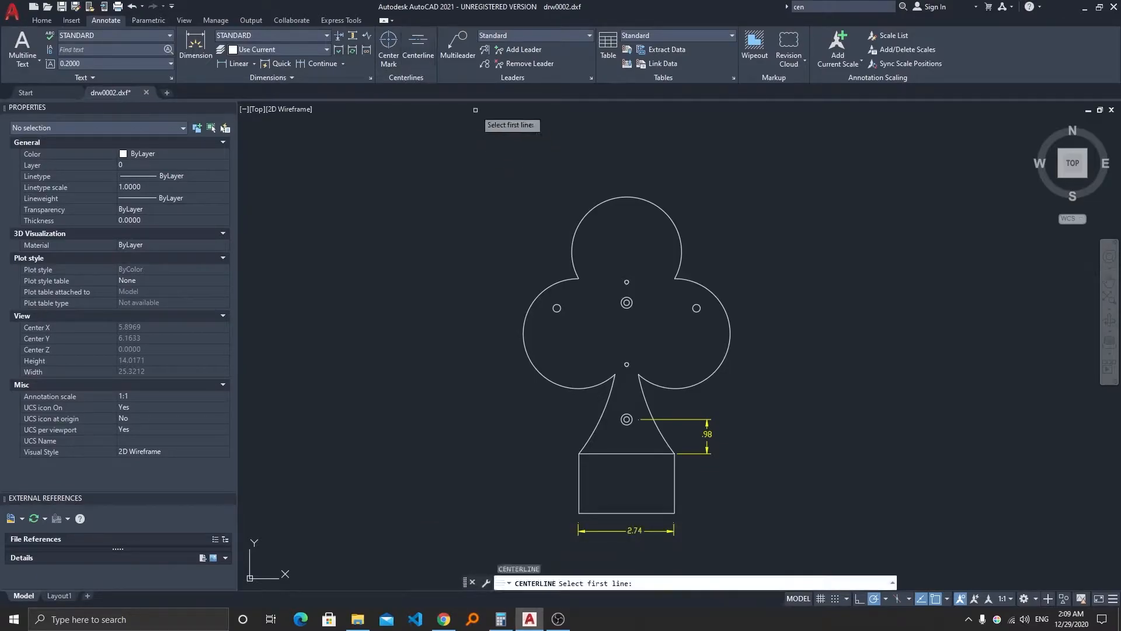
mouse_move(418, 43)
text(CE)
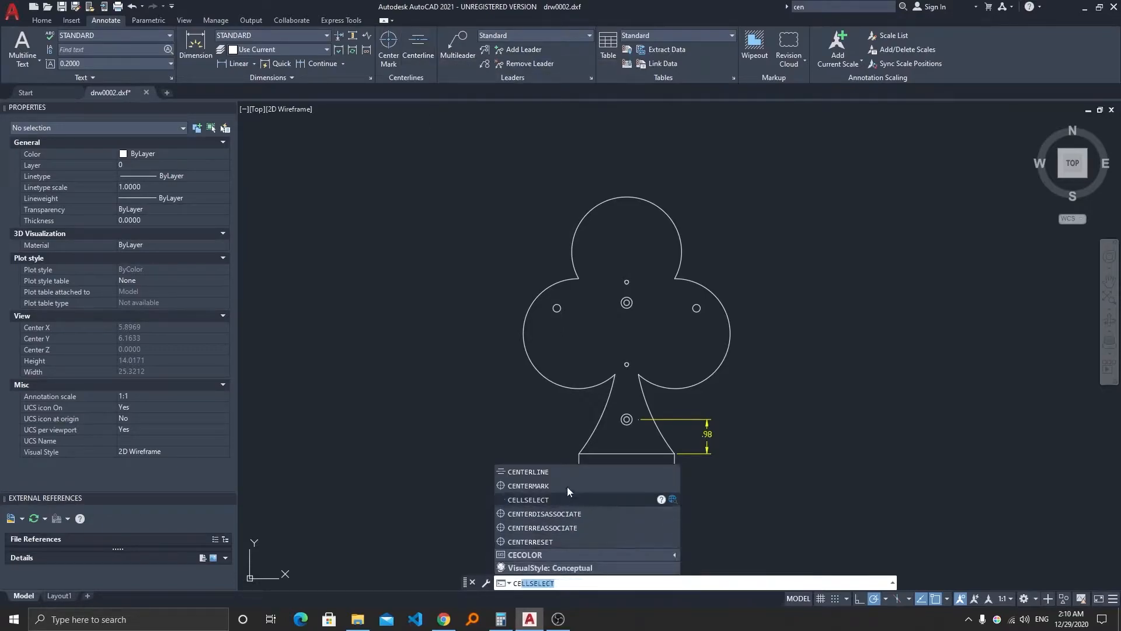
click(528, 470)
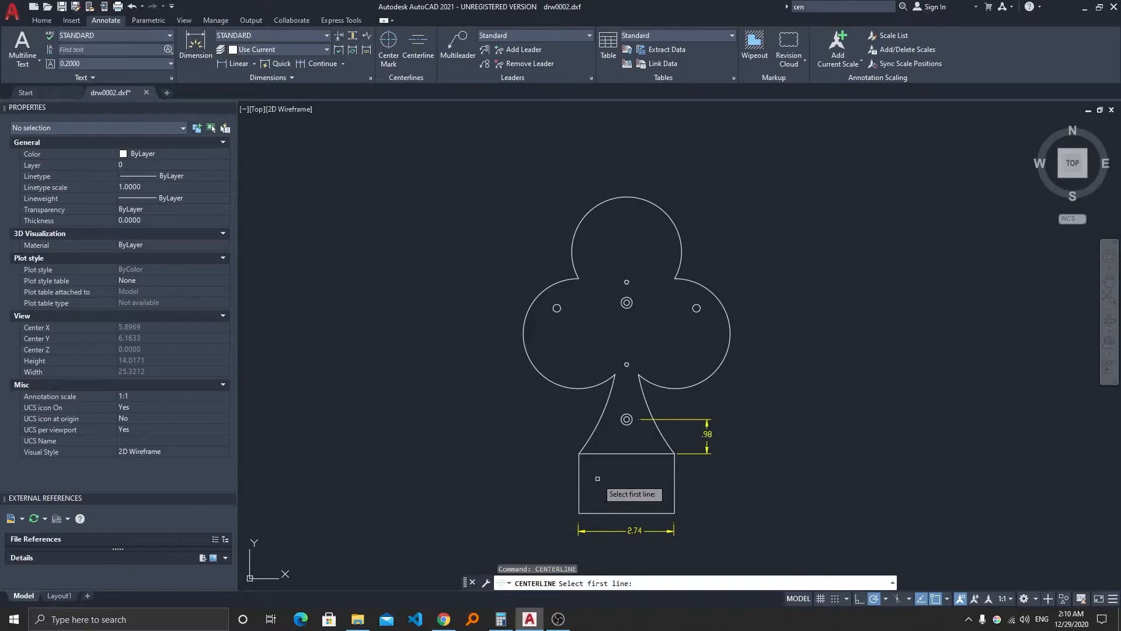
mouse_move(579, 475)
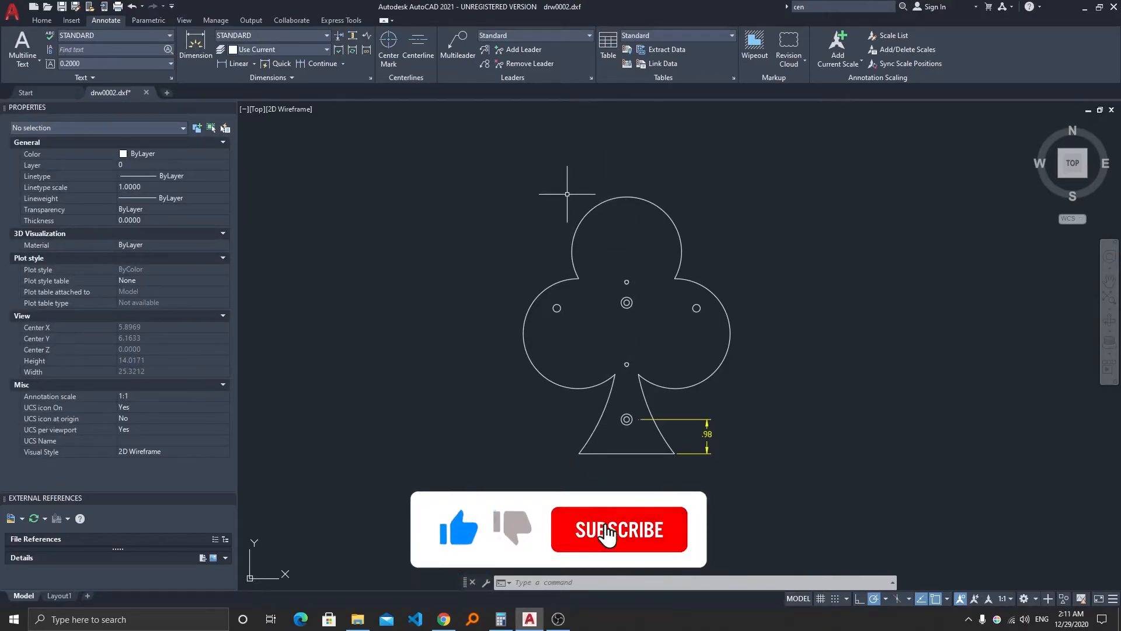
Step: Begin a new Line from the Home tab and list the available linetypes including CENTER2
click(42, 20)
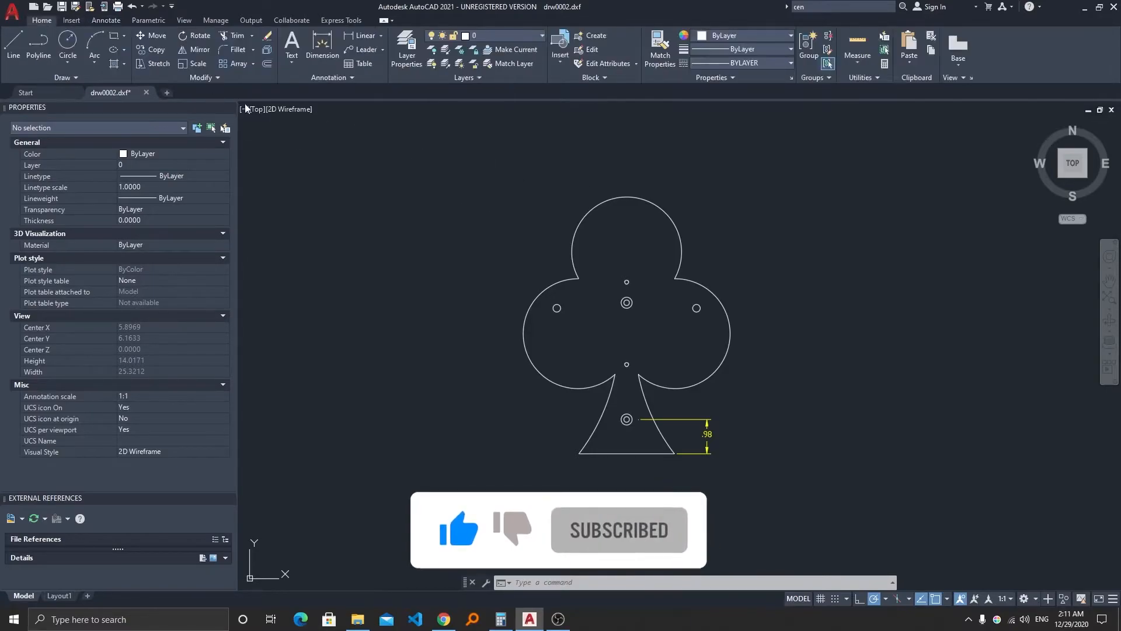
click(11, 47)
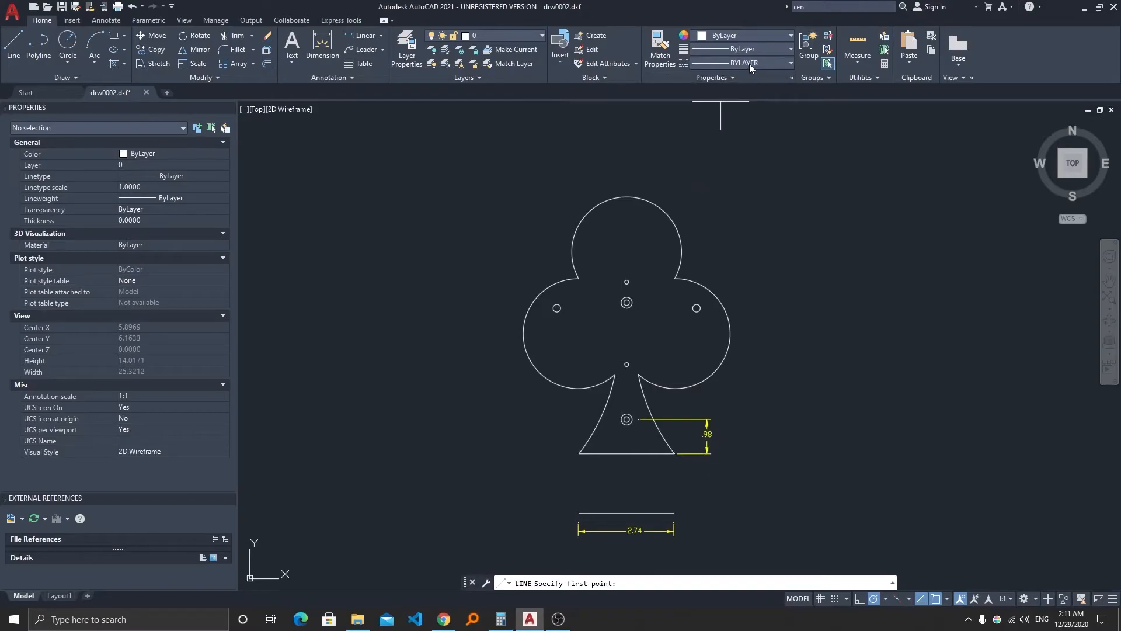
click(789, 63)
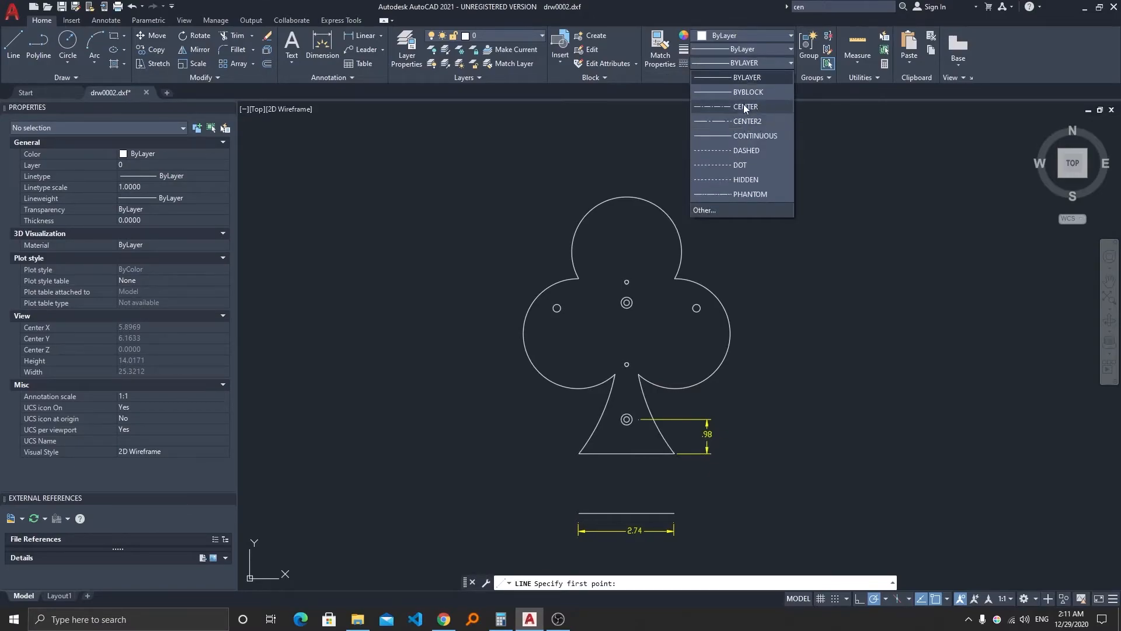
mouse_move(747, 120)
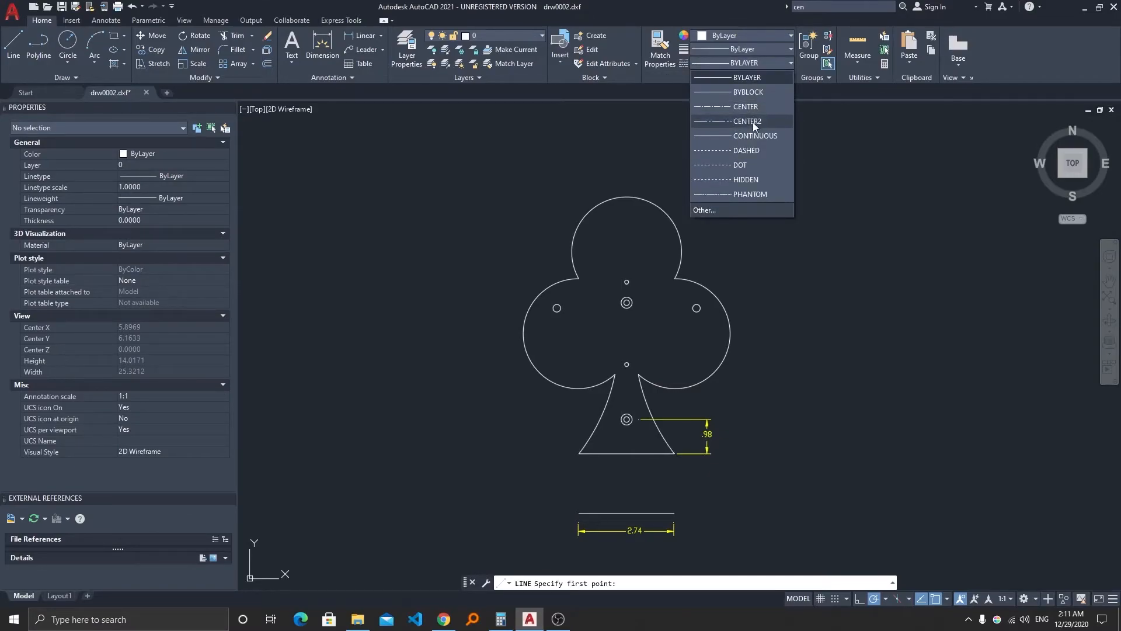
Step: Draw a vertical CENTER2 dash-dot centerline through the club's middle from below its stem upward
click(746, 120)
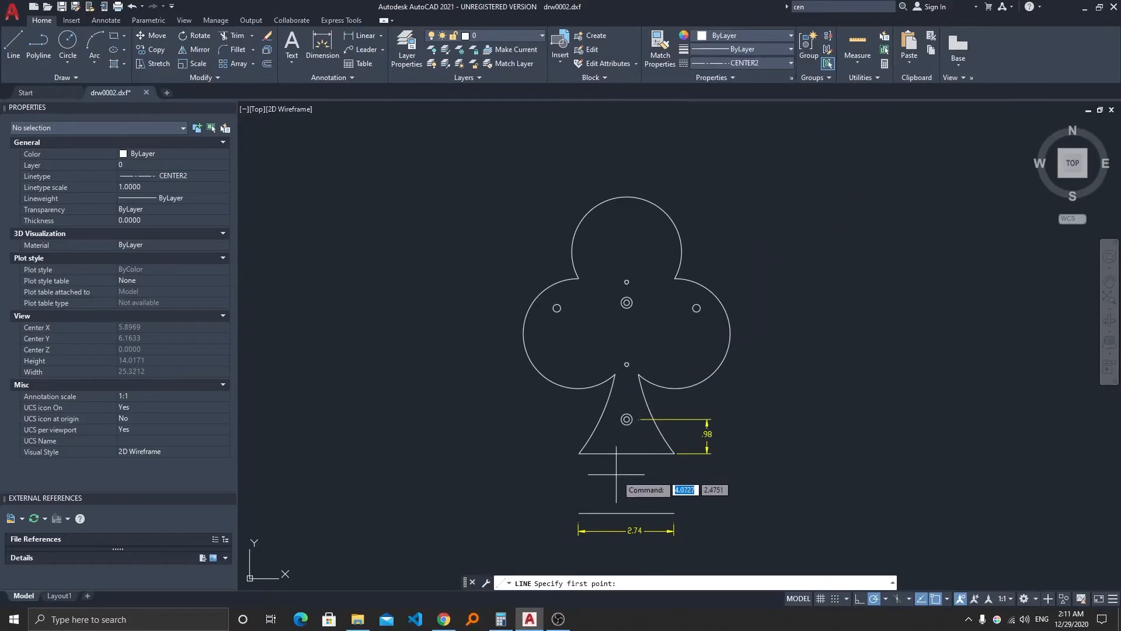
mouse_move(626, 469)
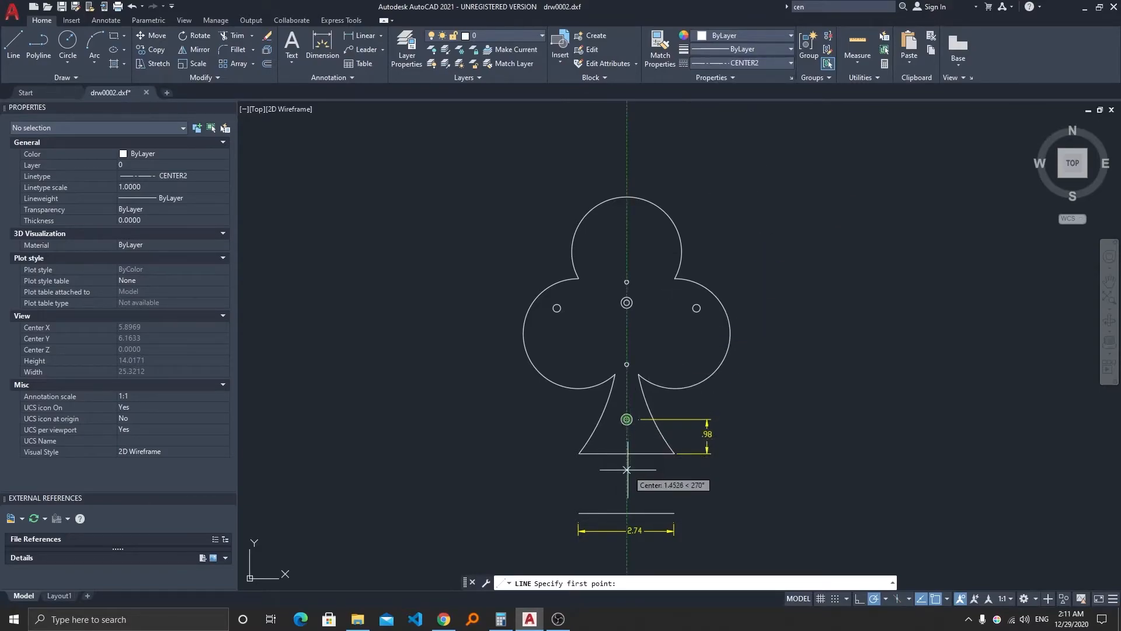
click(626, 419)
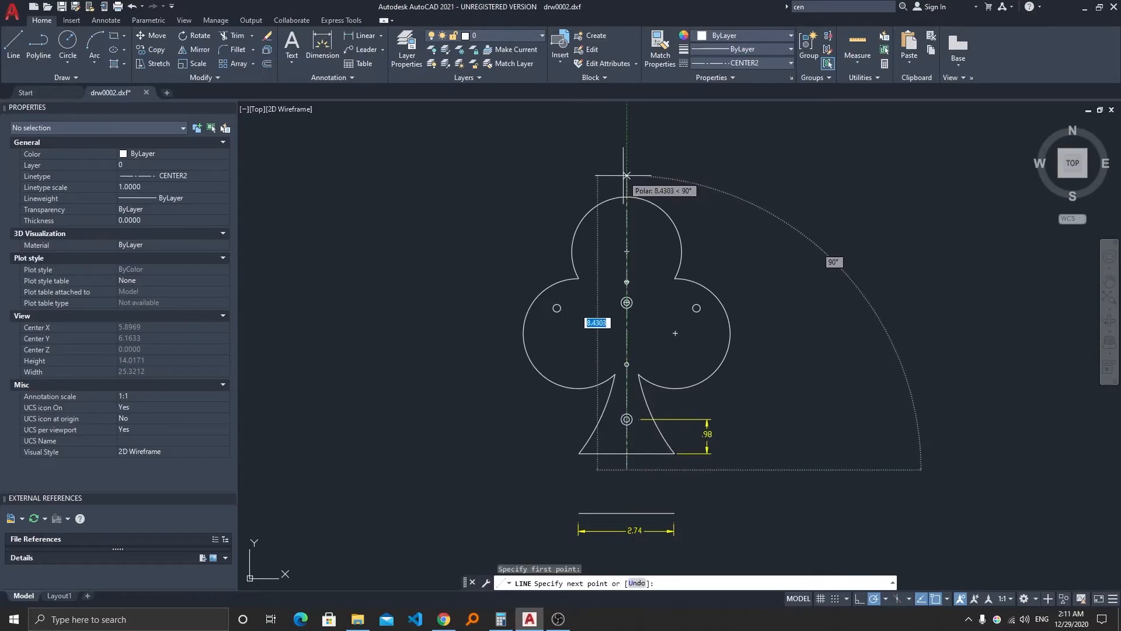
mouse_move(626, 175)
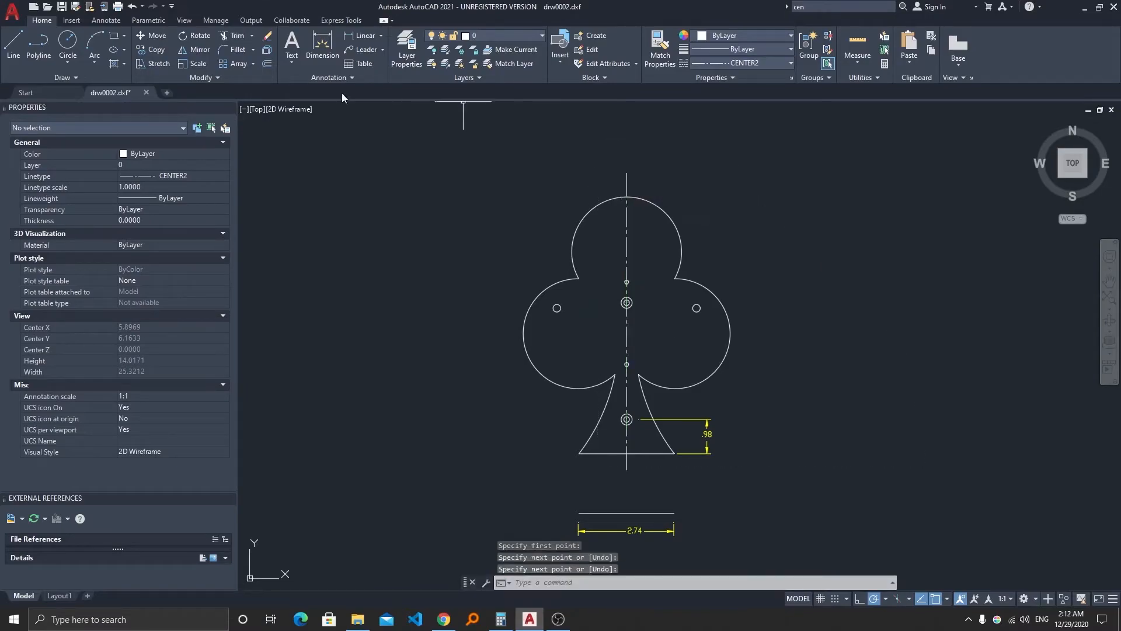
mouse_move(482, 246)
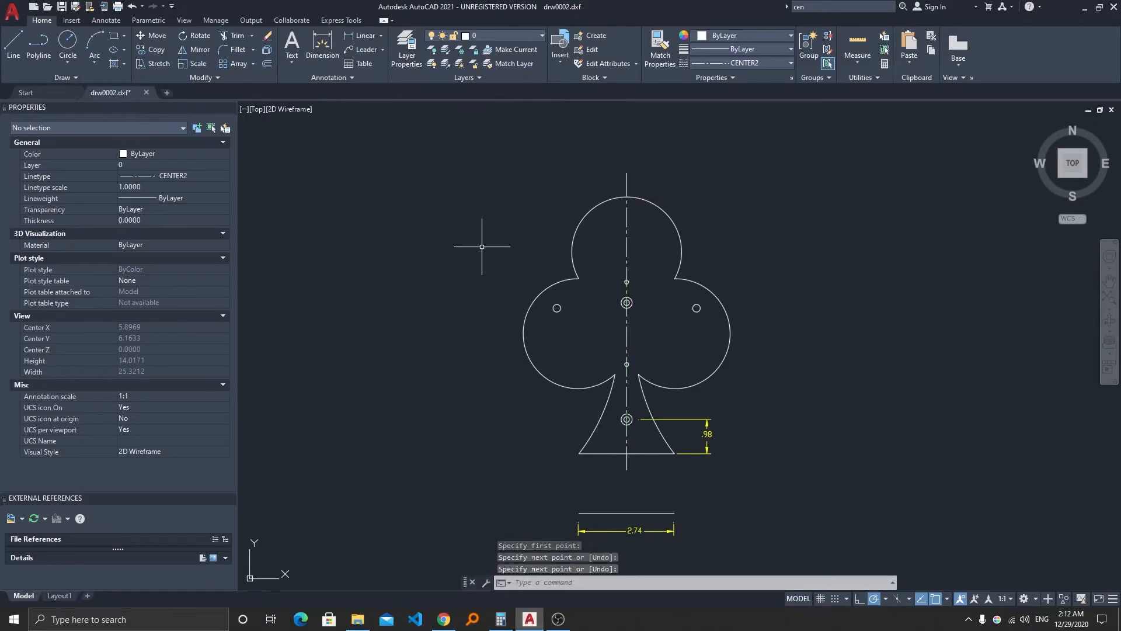
key(Escape)
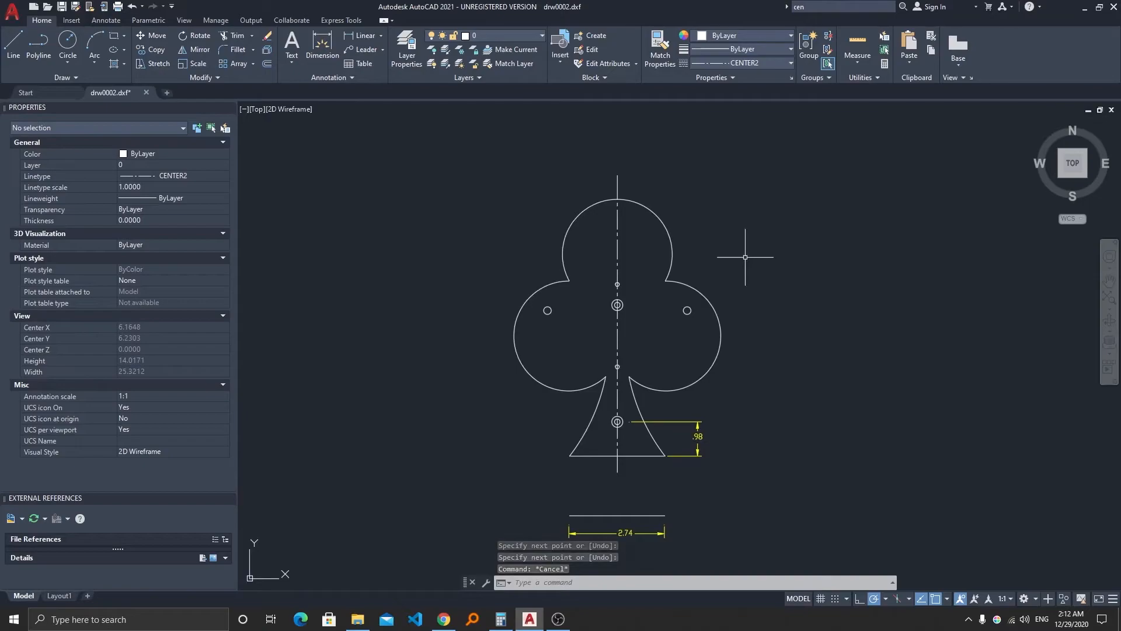